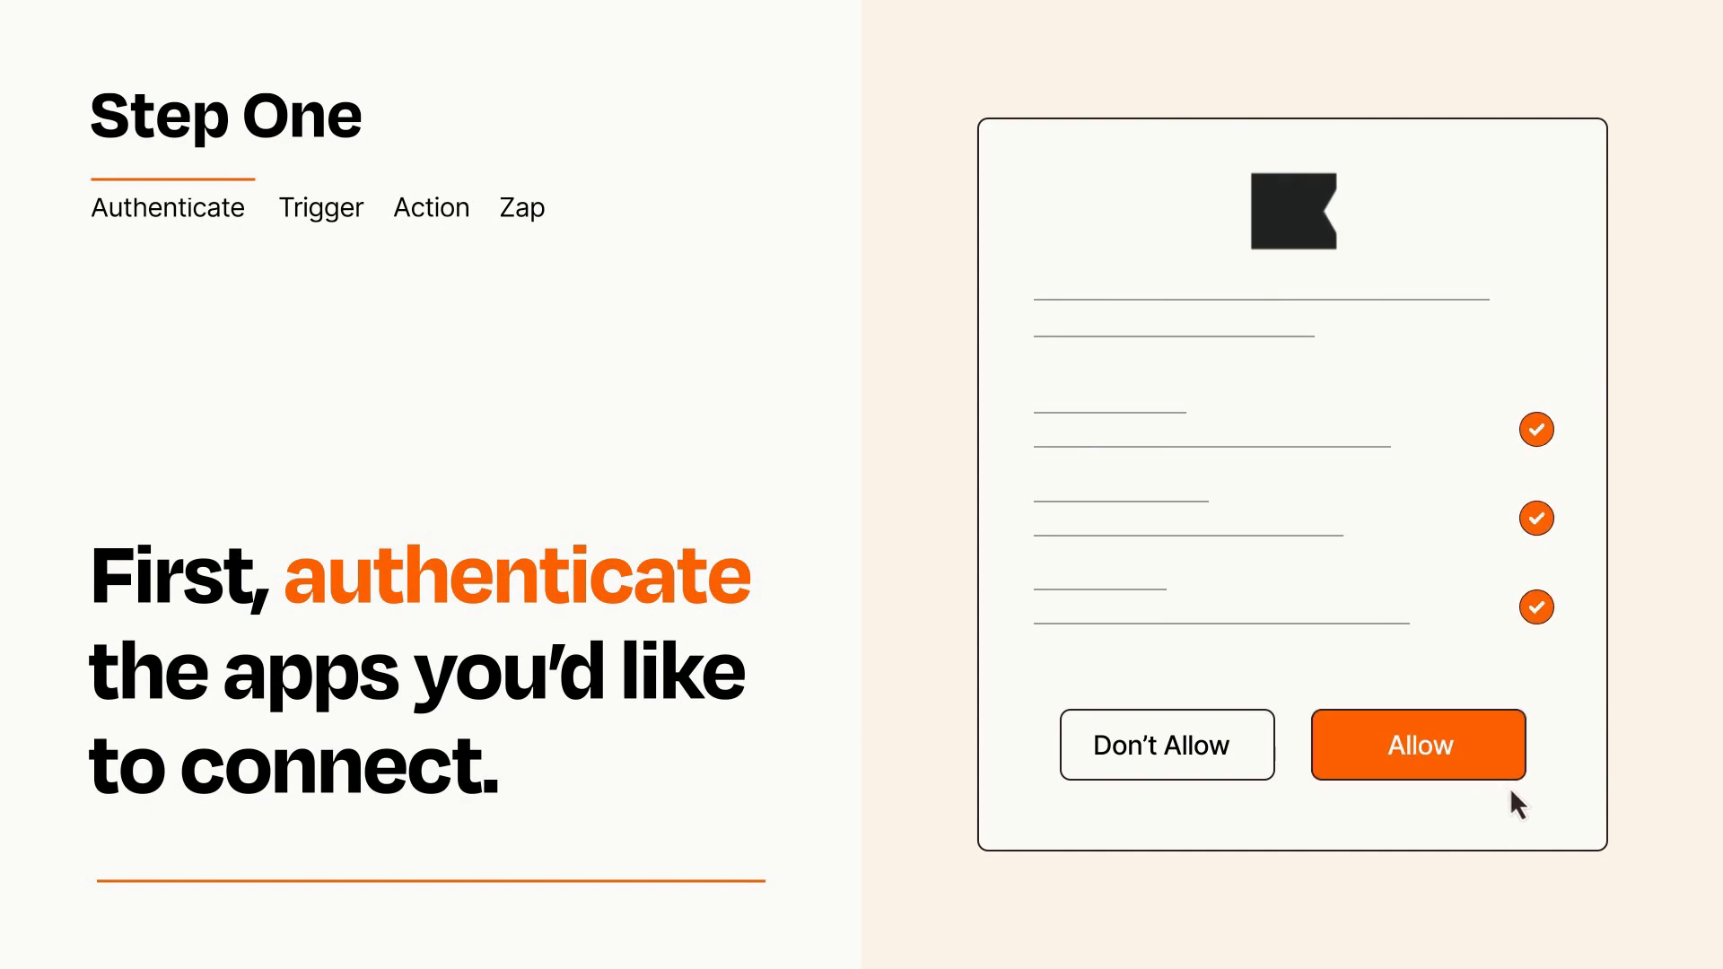
Step: Allow the app's authorization request so it can connect to Zapier
{"action": "left_click", "coordinate": [1418, 745]}
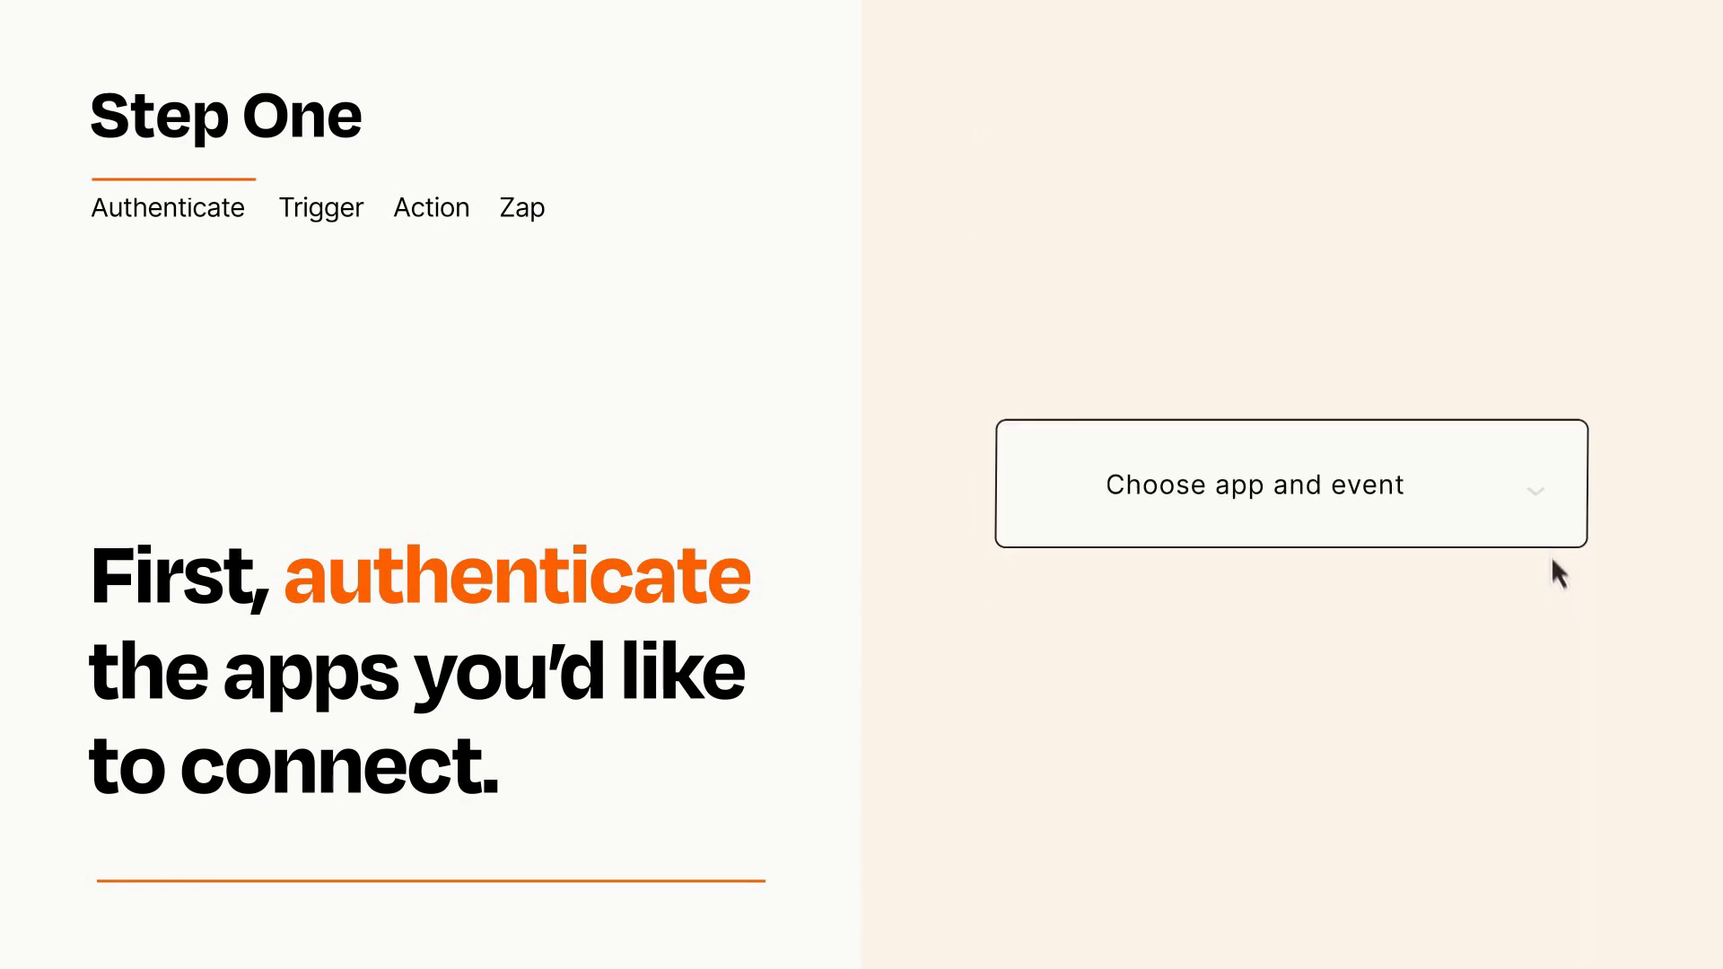
Step: Choose Catch Hook from the trigger's app and event list
{"action": "left_click", "coordinate": [1290, 484]}
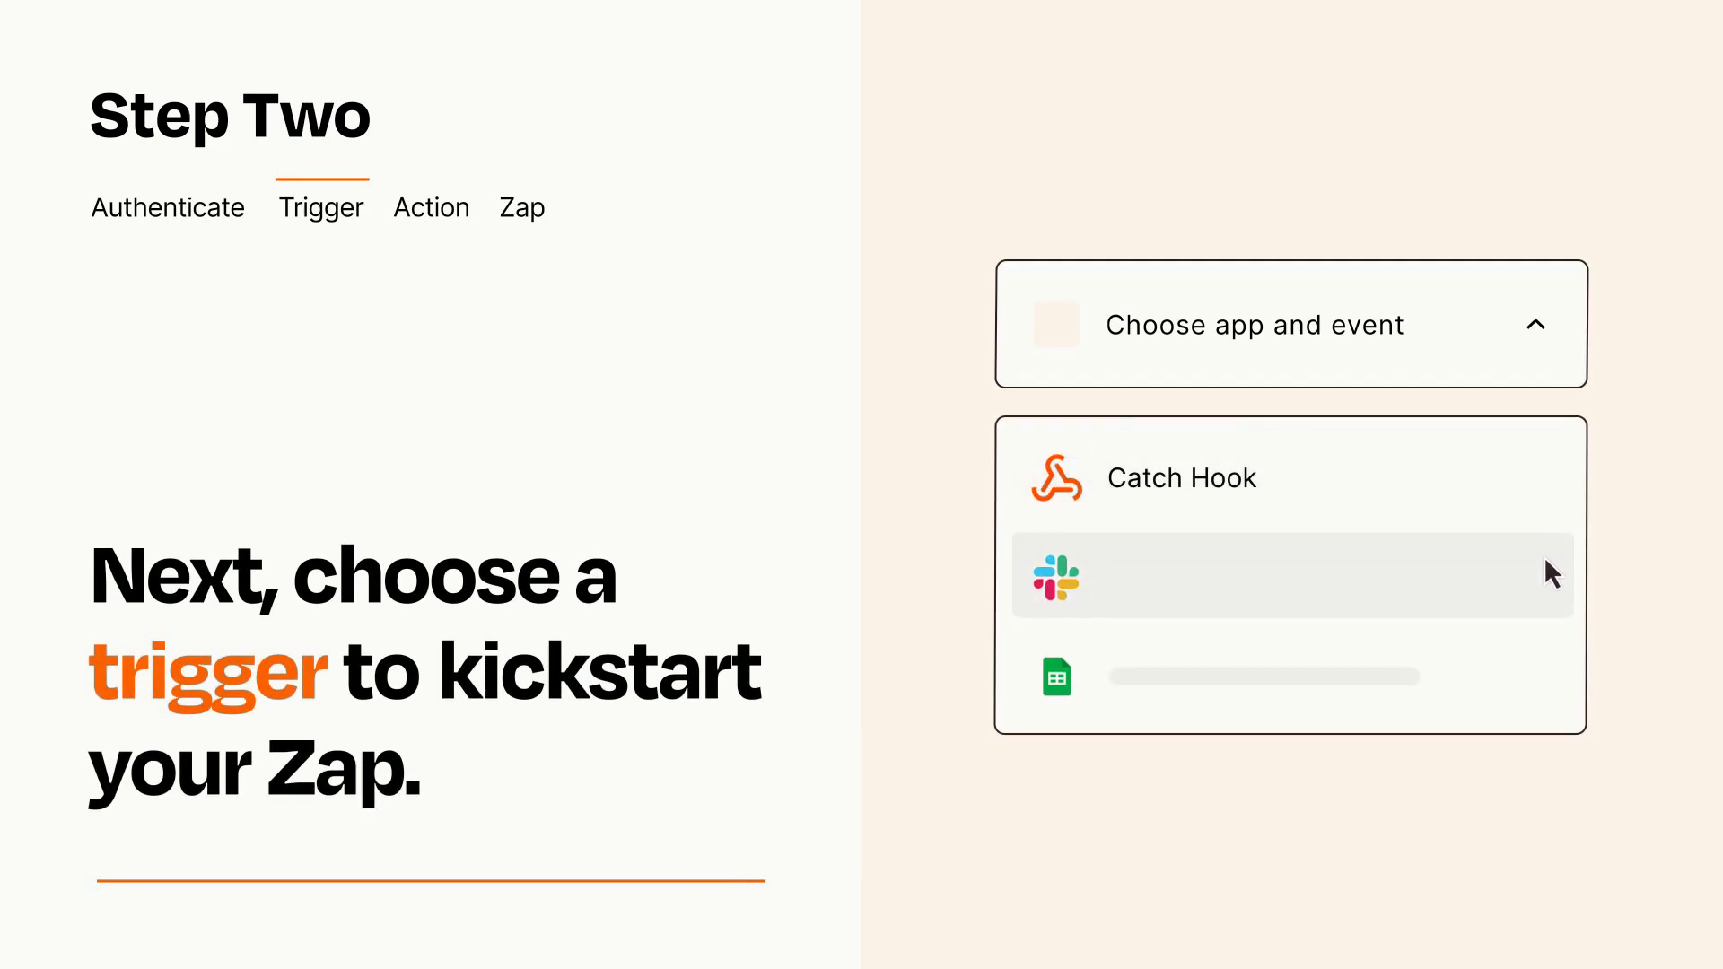
{"action": "mouse_move", "coordinate": [1551, 685]}
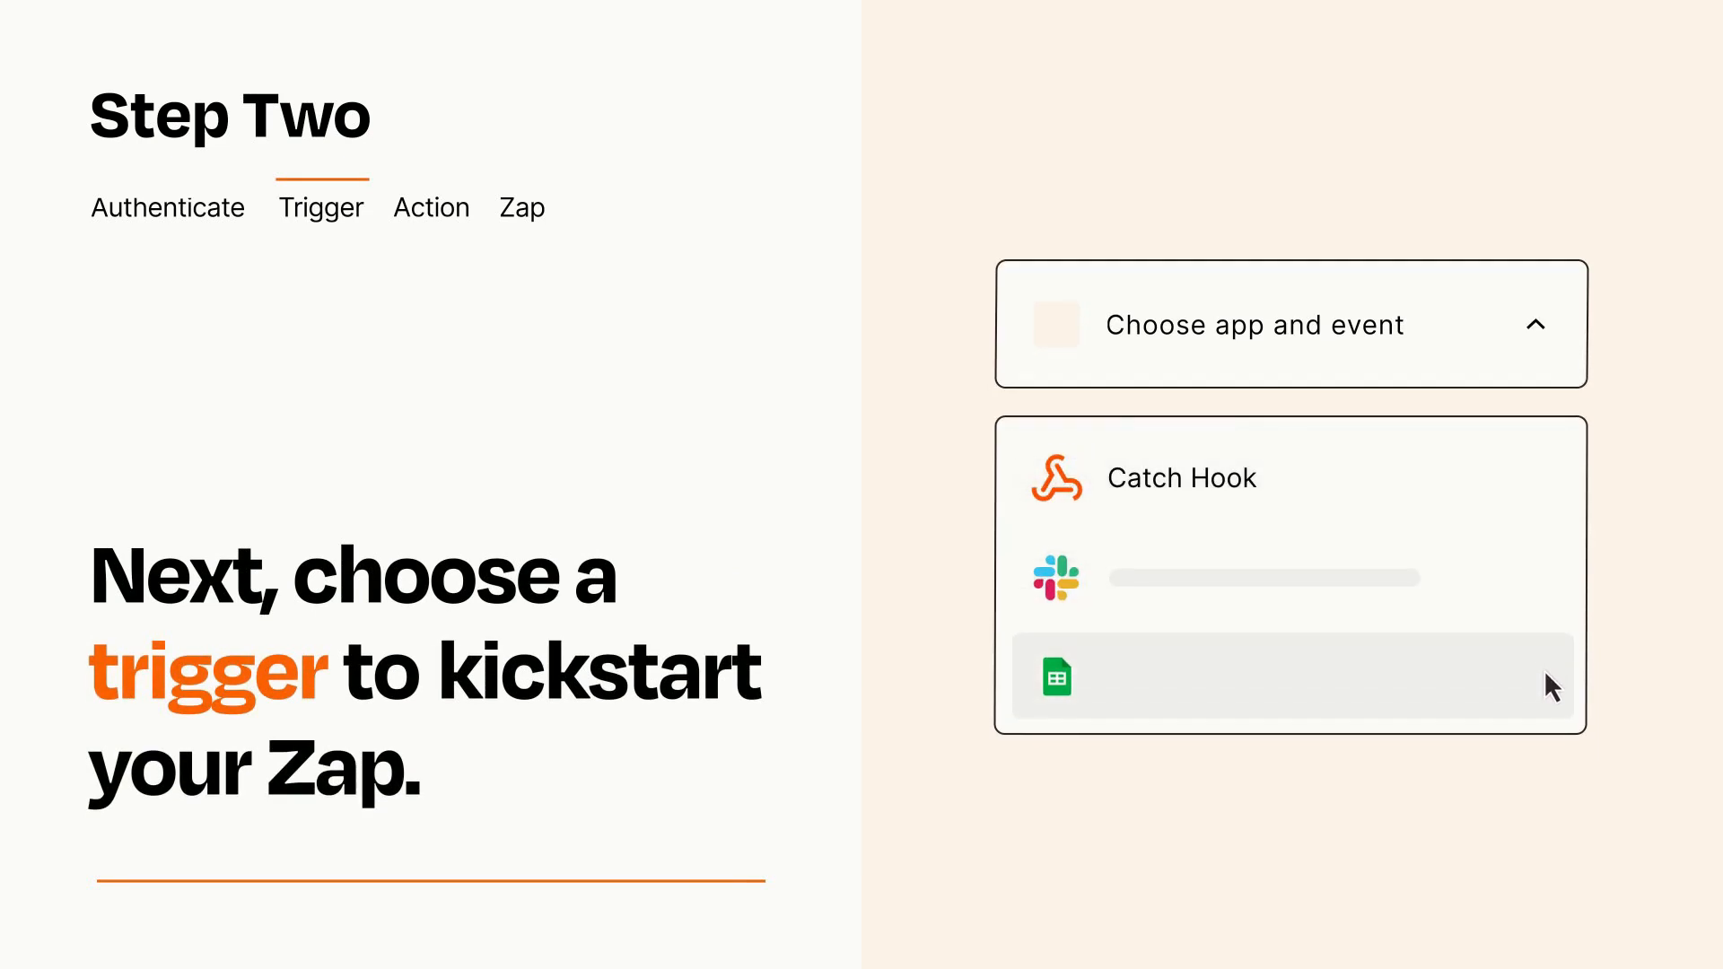
{"action": "mouse_move", "coordinate": [1551, 490]}
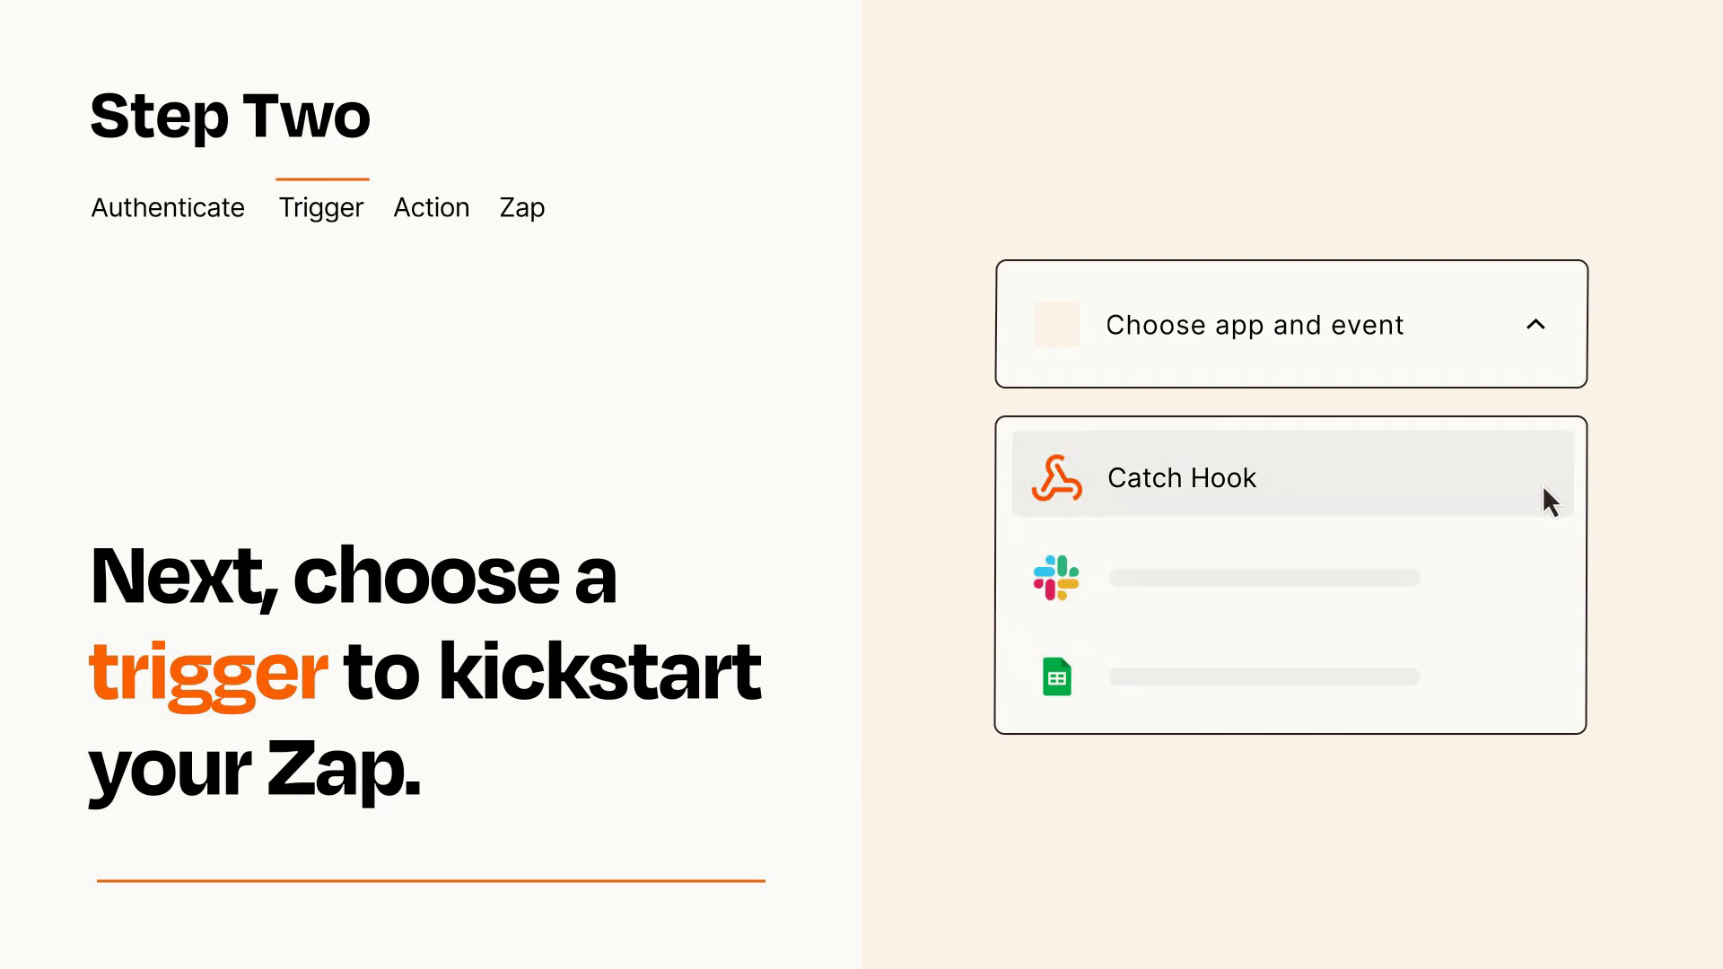
{"action": "left_click", "coordinate": [1181, 477]}
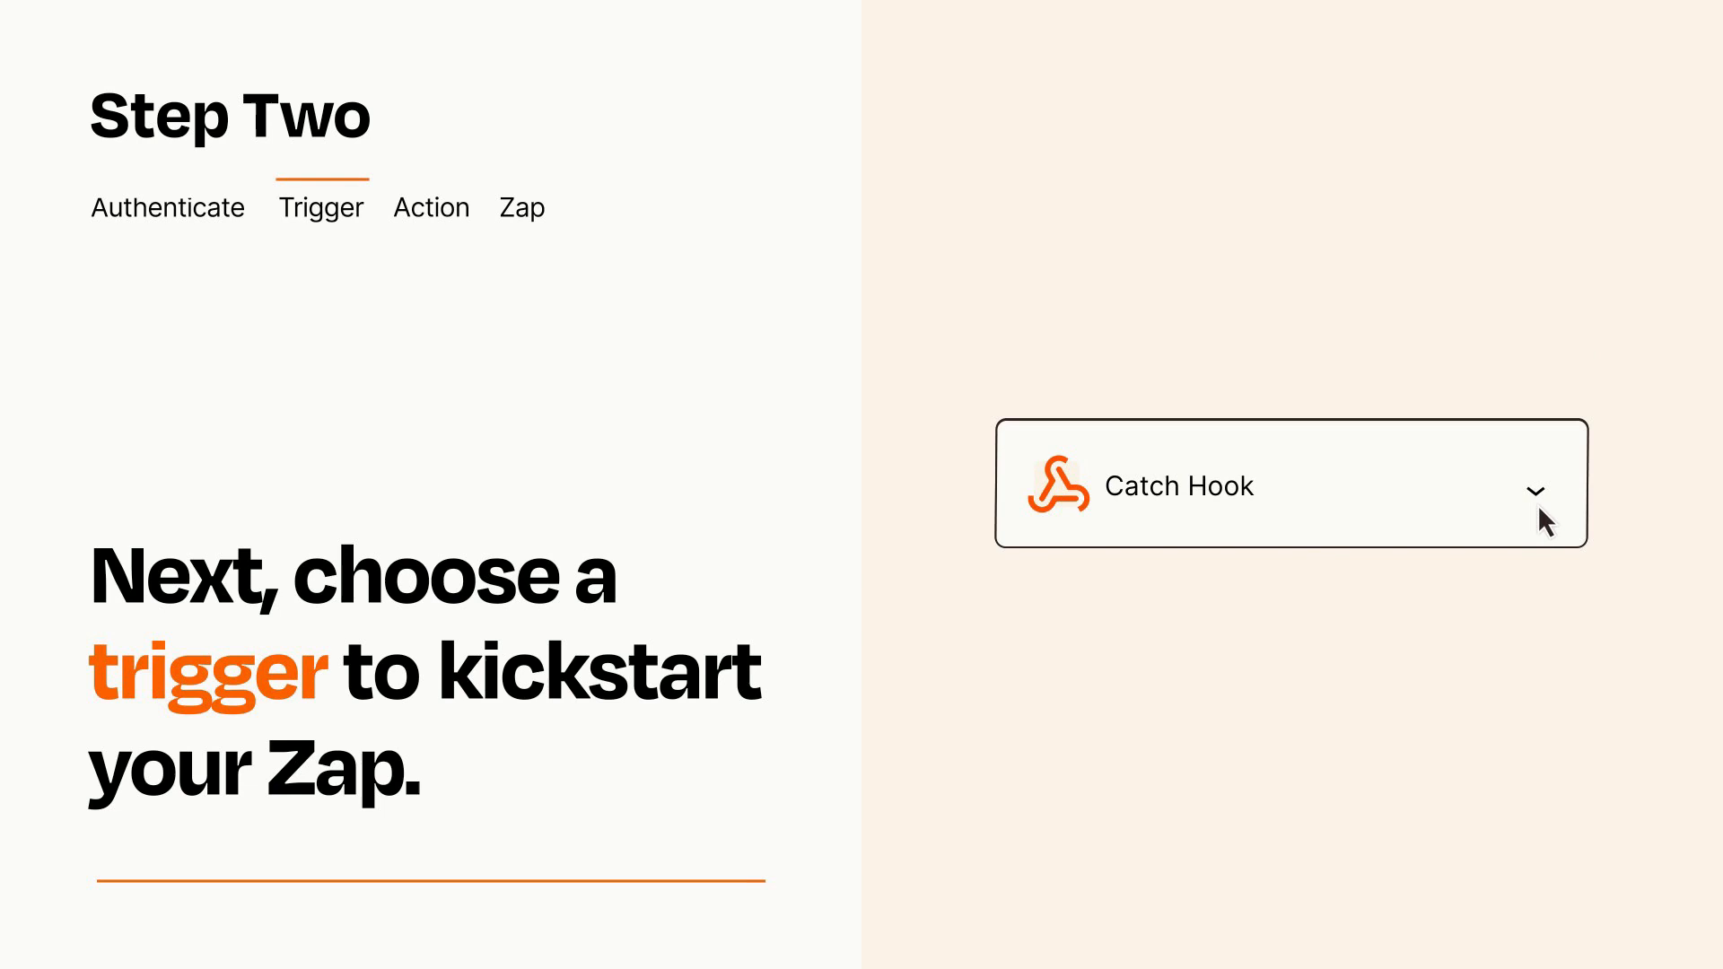
{"action": "mouse_move", "coordinate": [1562, 518]}
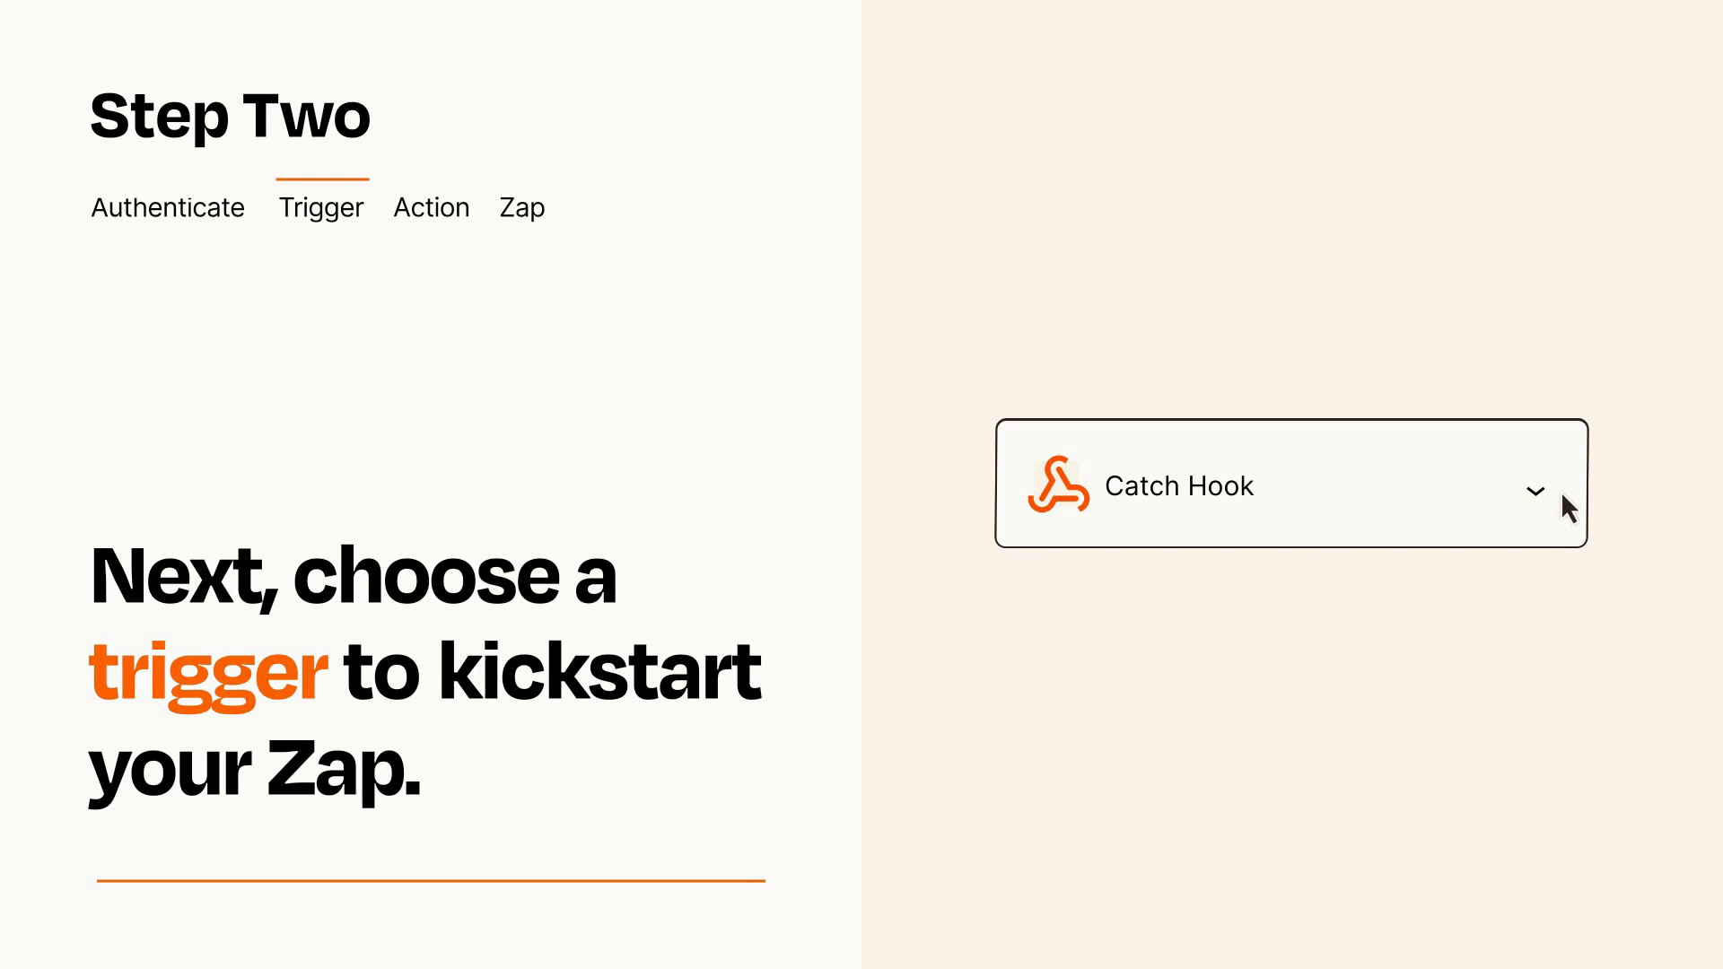
{"action": "mouse_move", "coordinate": [1562, 495]}
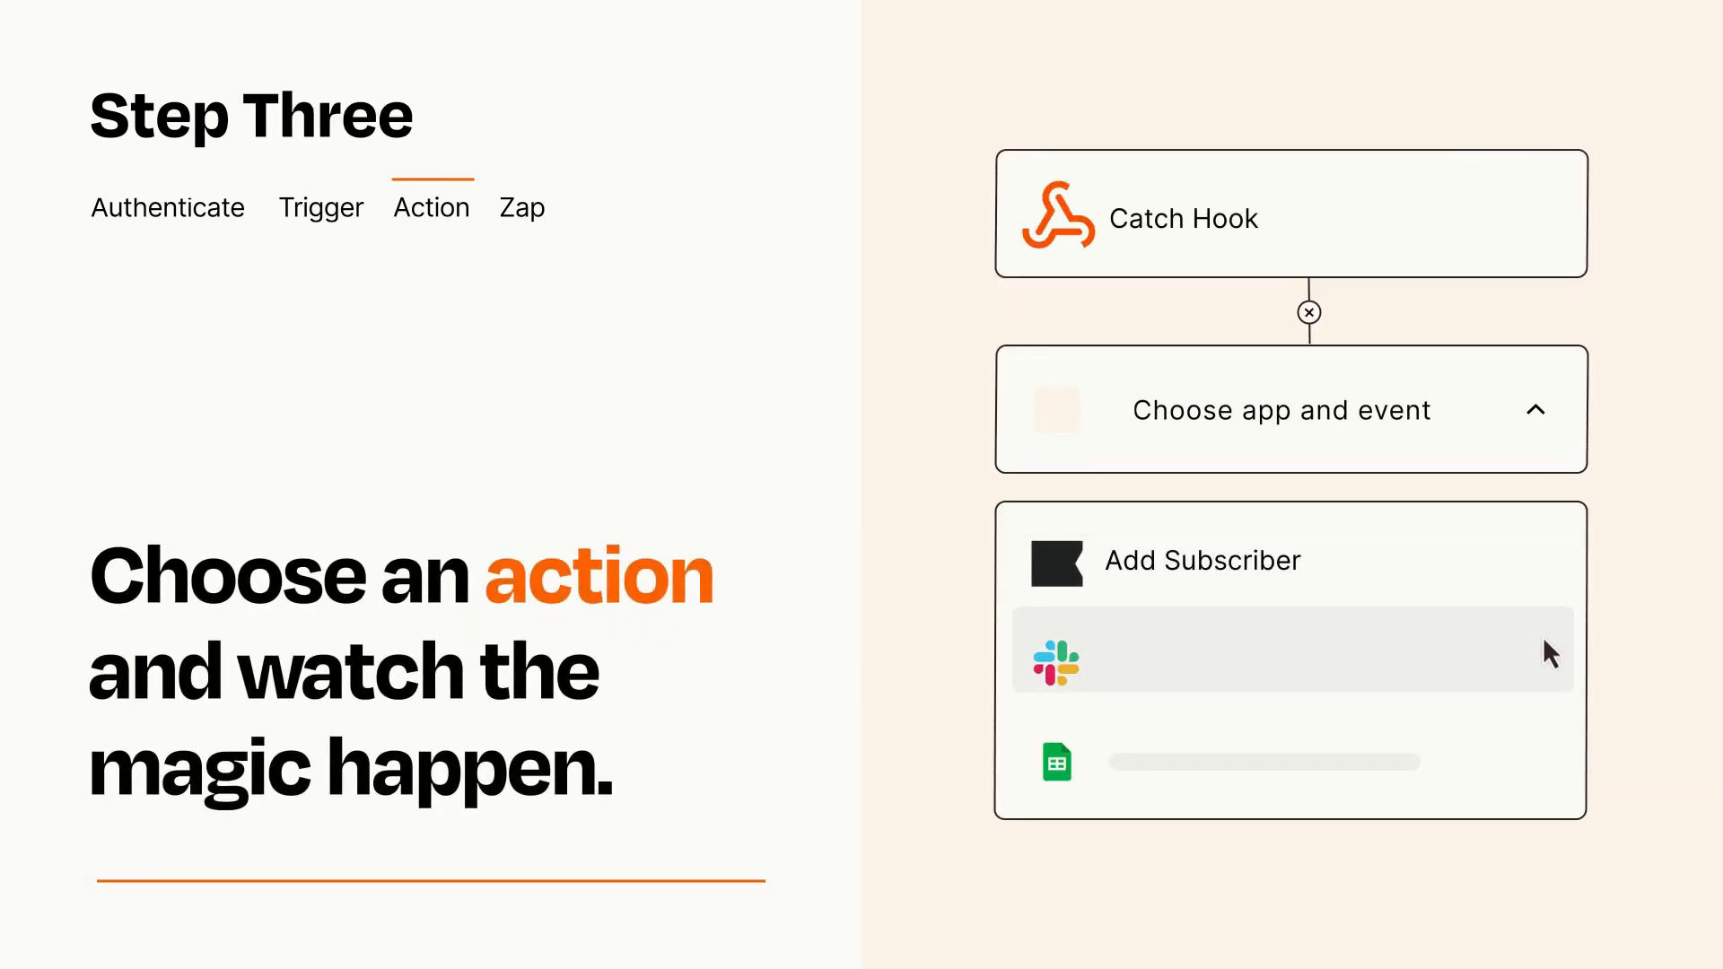
{"action": "mouse_move", "coordinate": [1550, 768]}
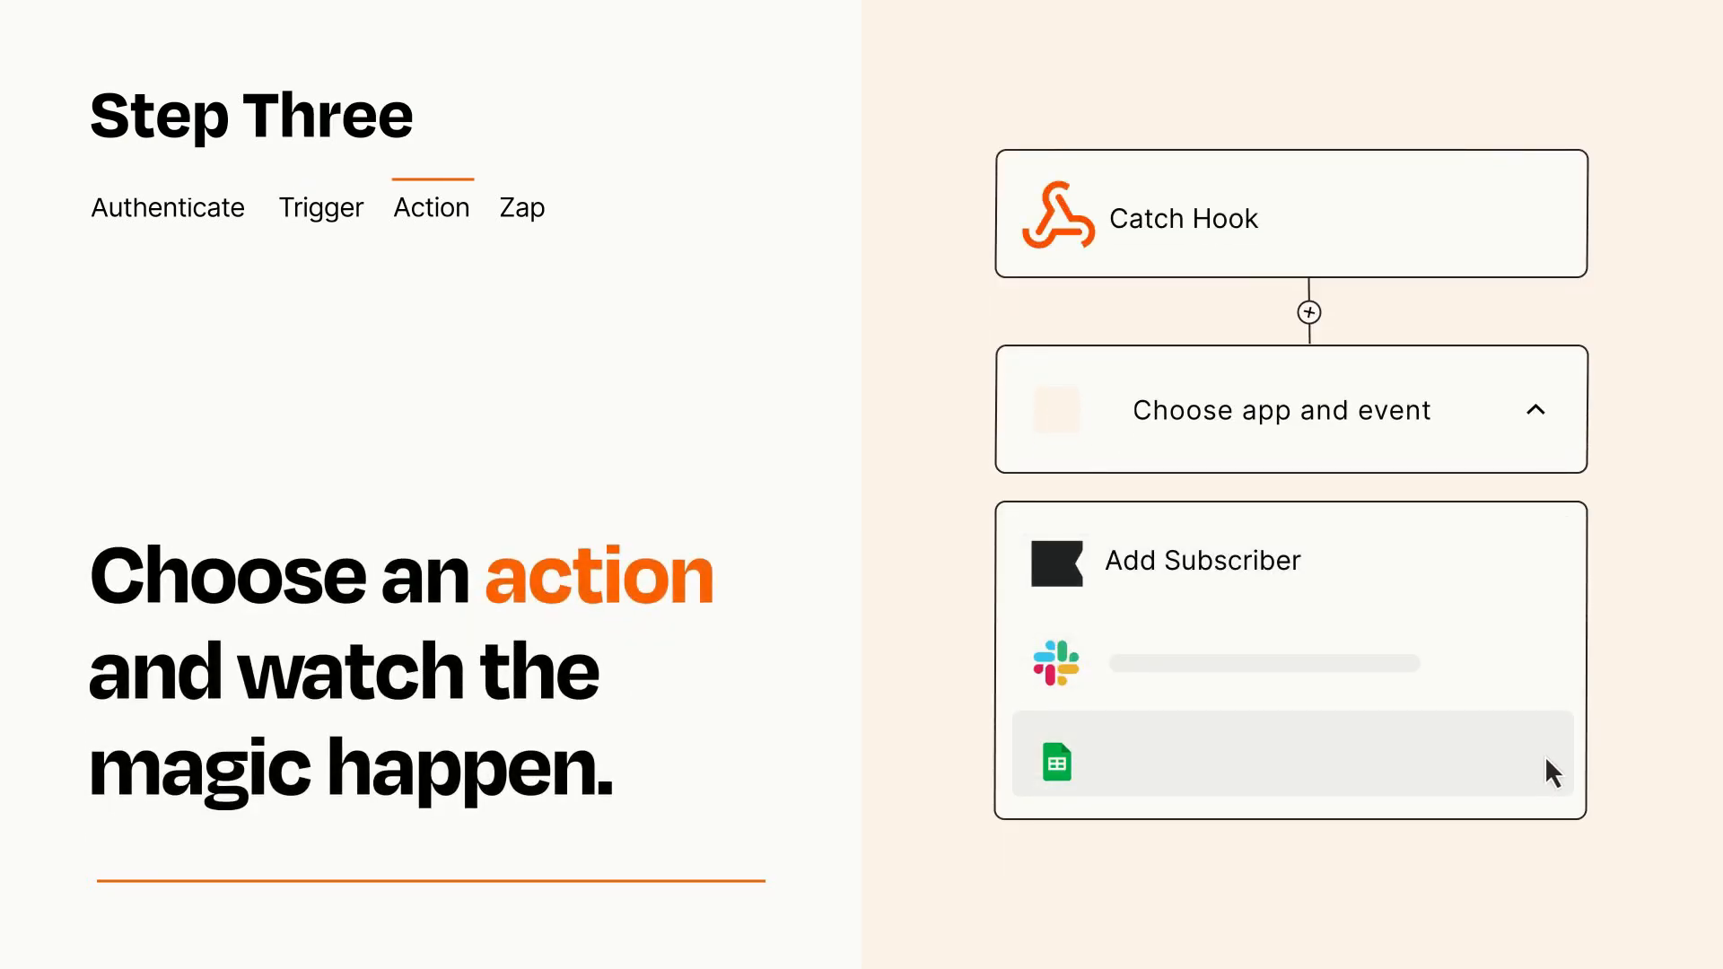
{"action": "mouse_move", "coordinate": [1550, 581]}
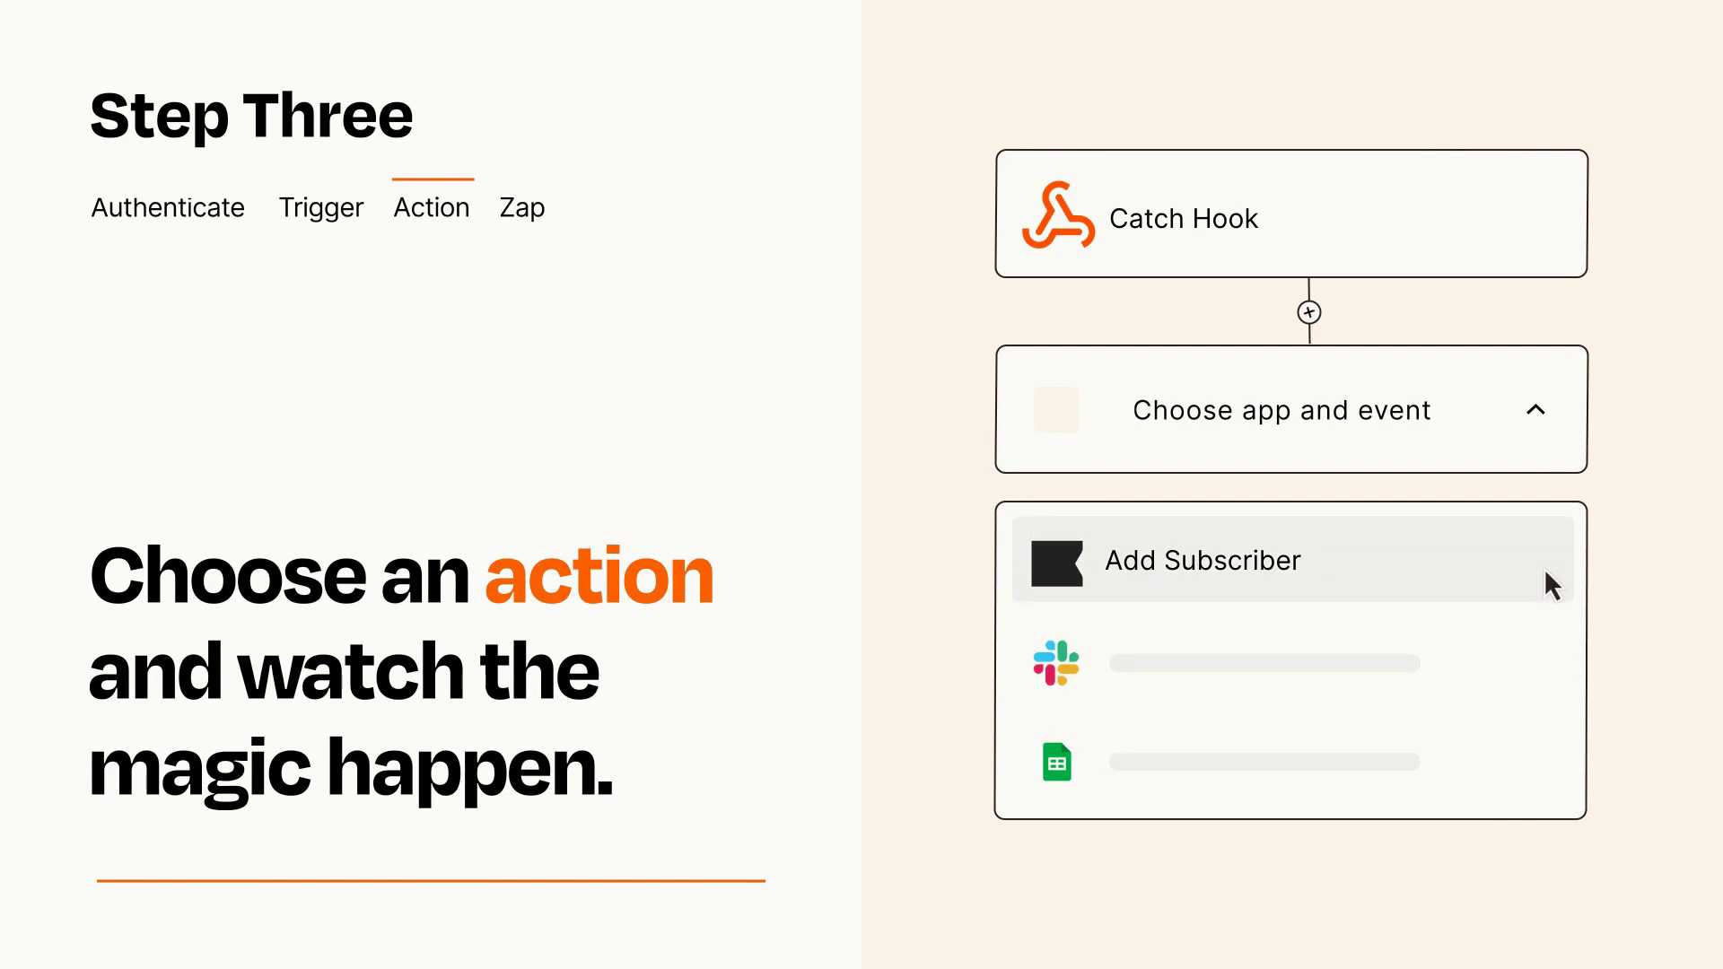
Step: Pick Add Subscriber as the action and continue past its Item and Details fields
{"action": "left_click", "coordinate": [1202, 560]}
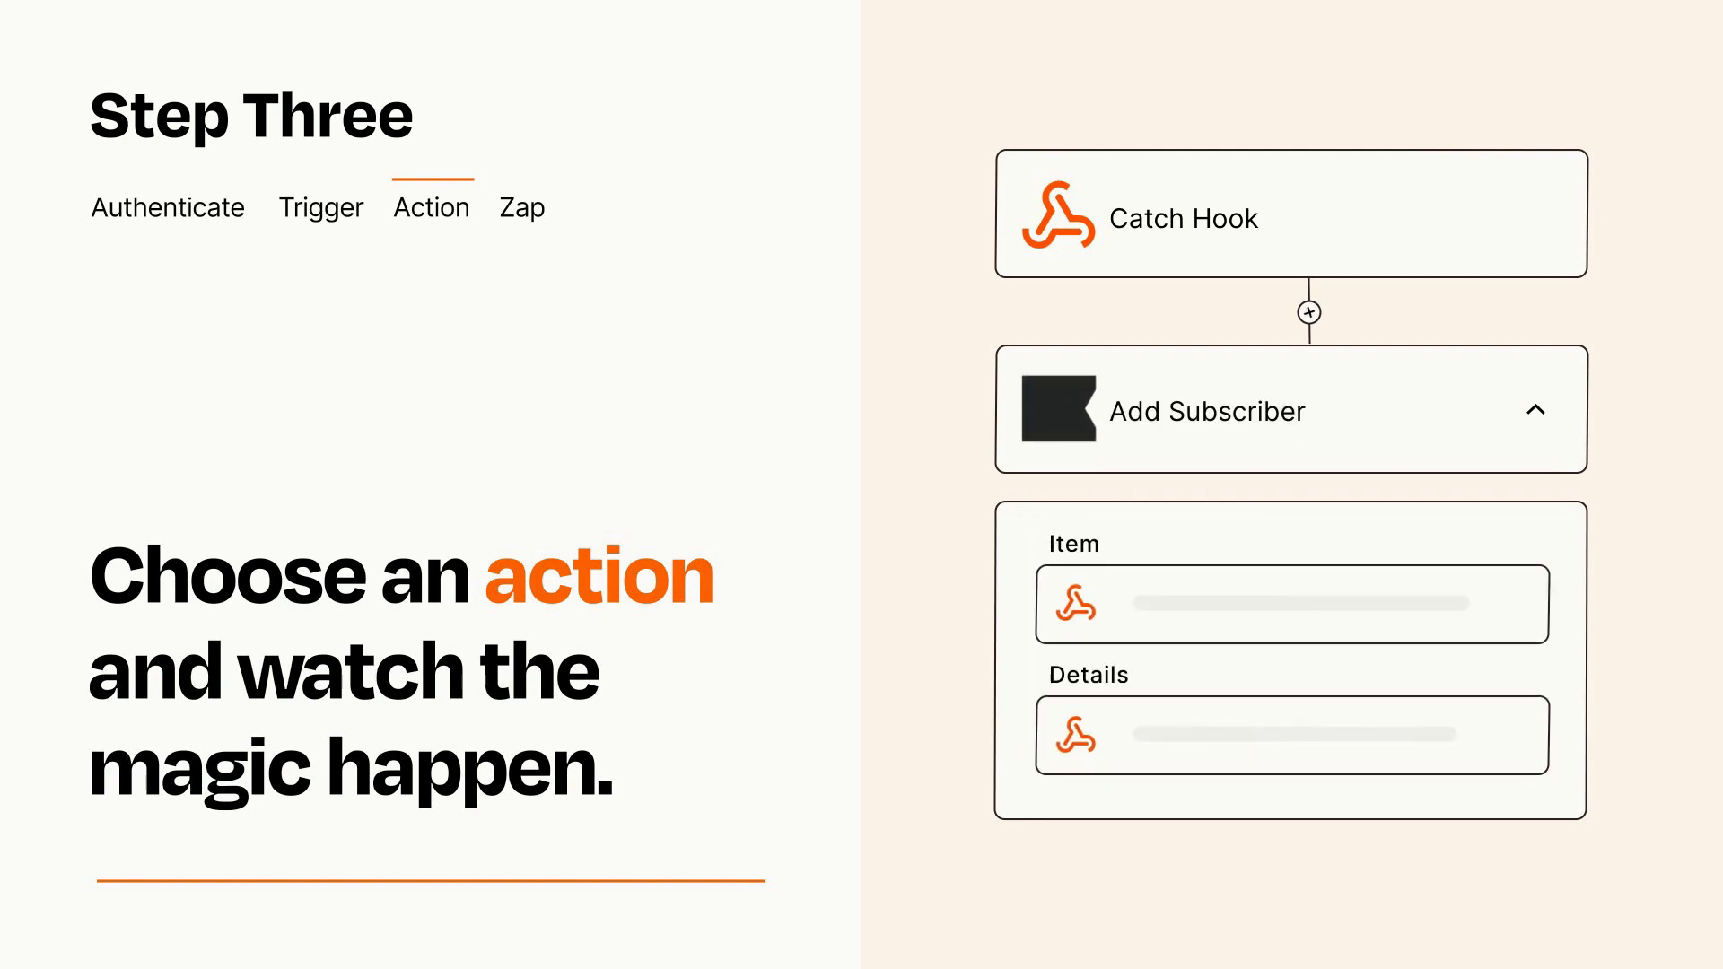
{"action": "left_click", "coordinate": [1535, 410]}
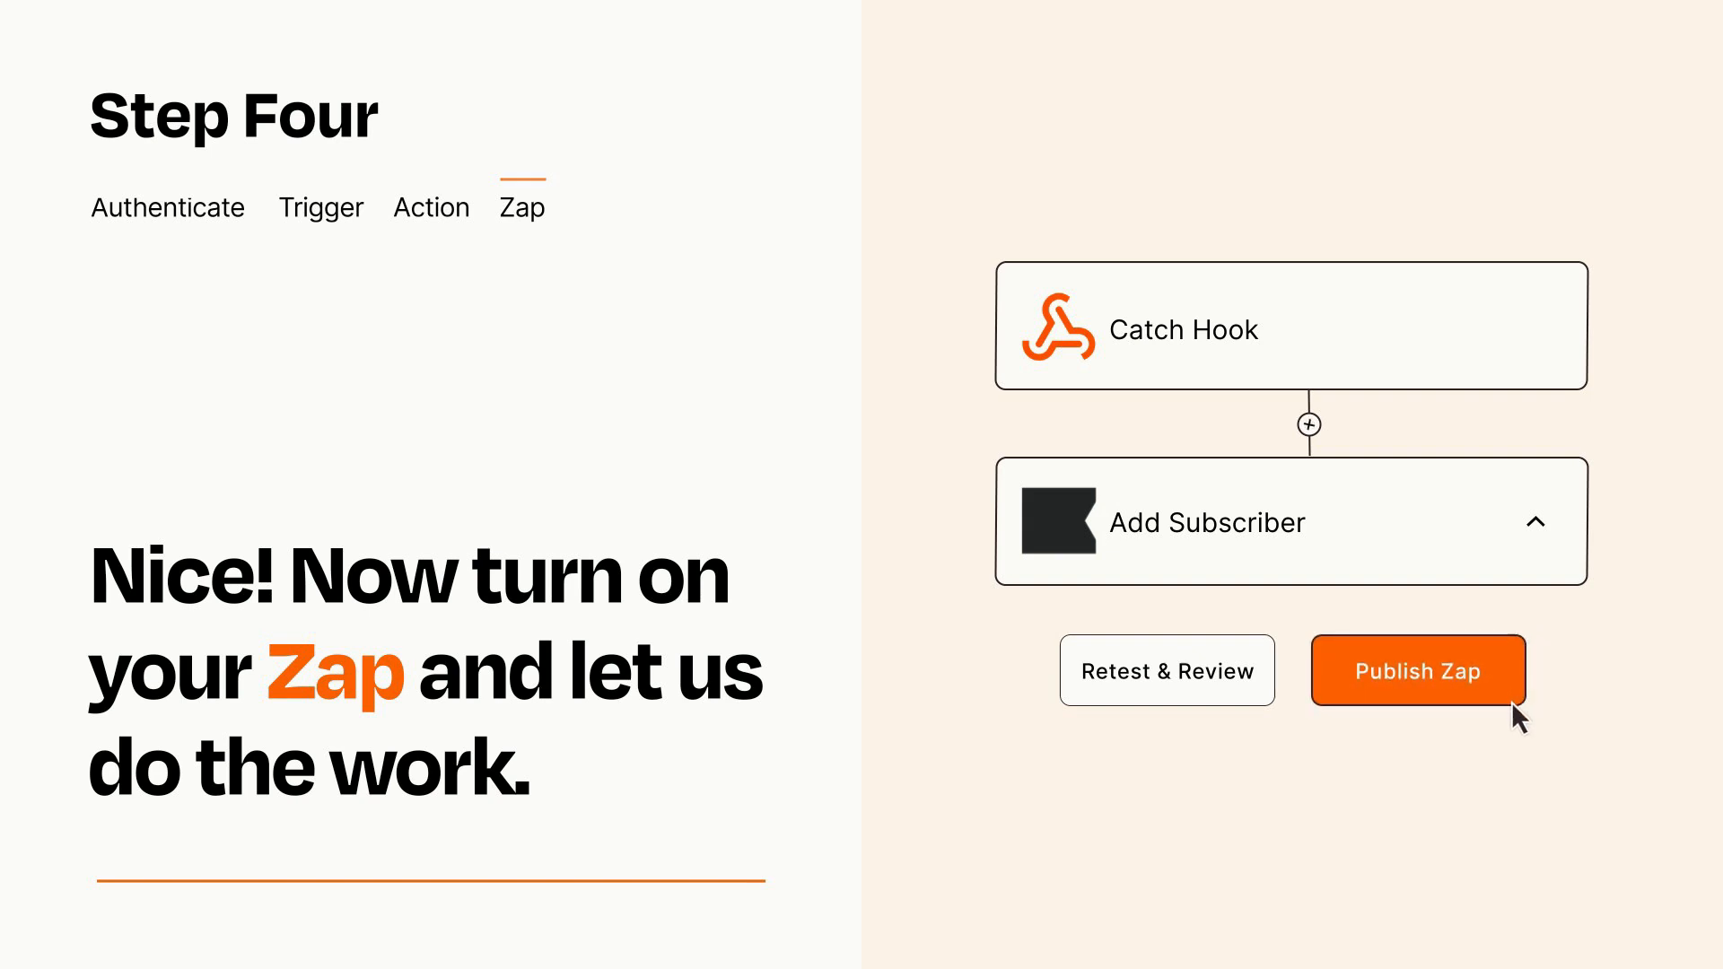
Step: Publish the Zap so Add Subscriber runs whenever Catch Hook fires
{"action": "left_click", "coordinate": [1417, 670]}
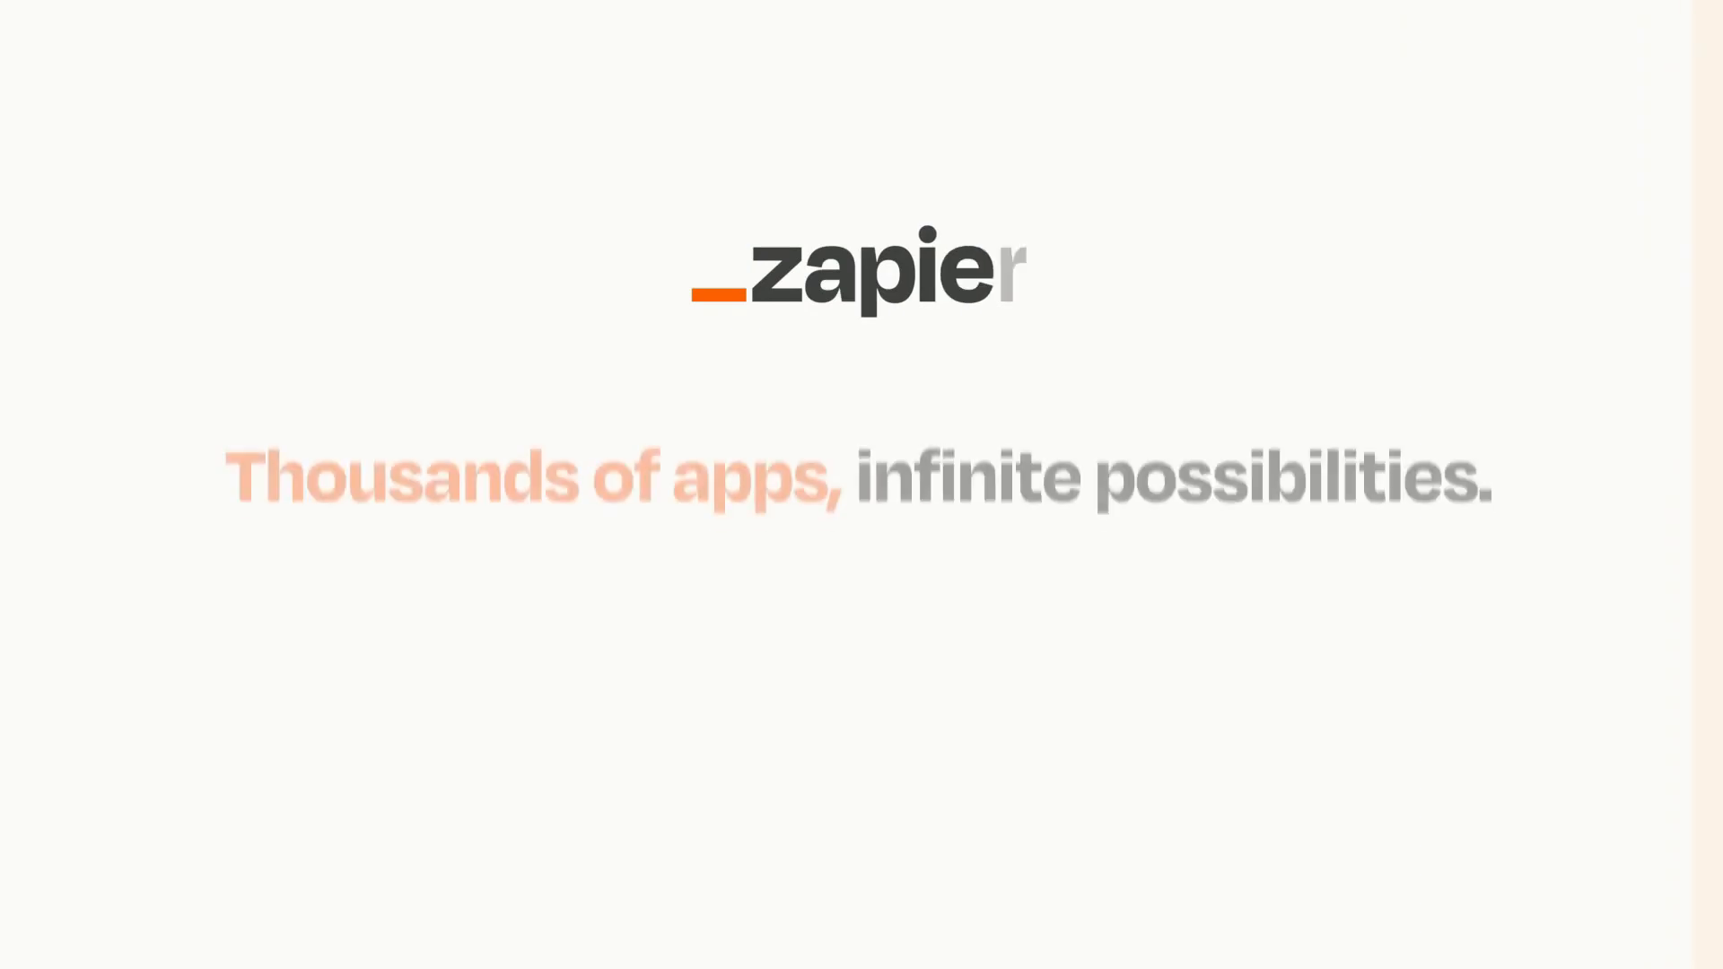